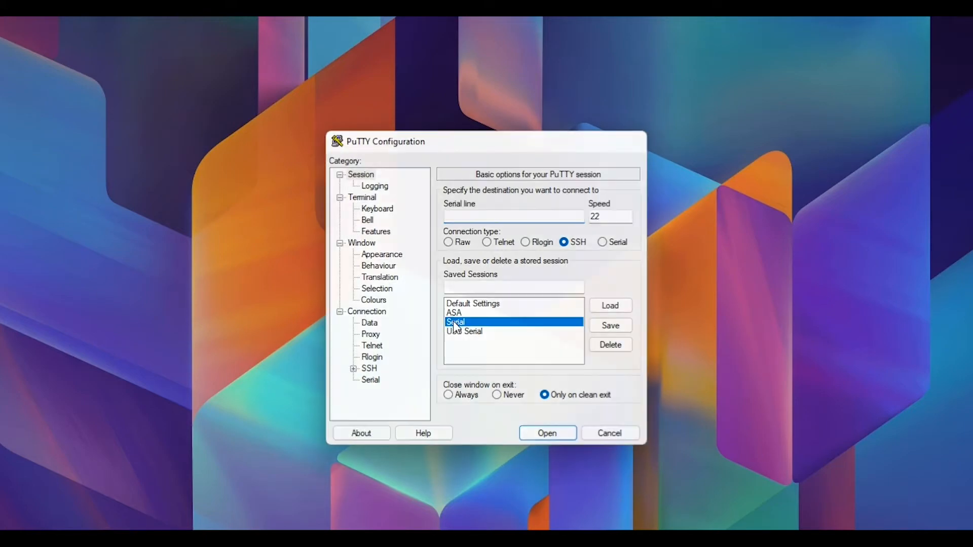
# - Open the saved Serial PuTTY session, exit to the login prompt, and begin a show command
pyautogui.click(547, 433)
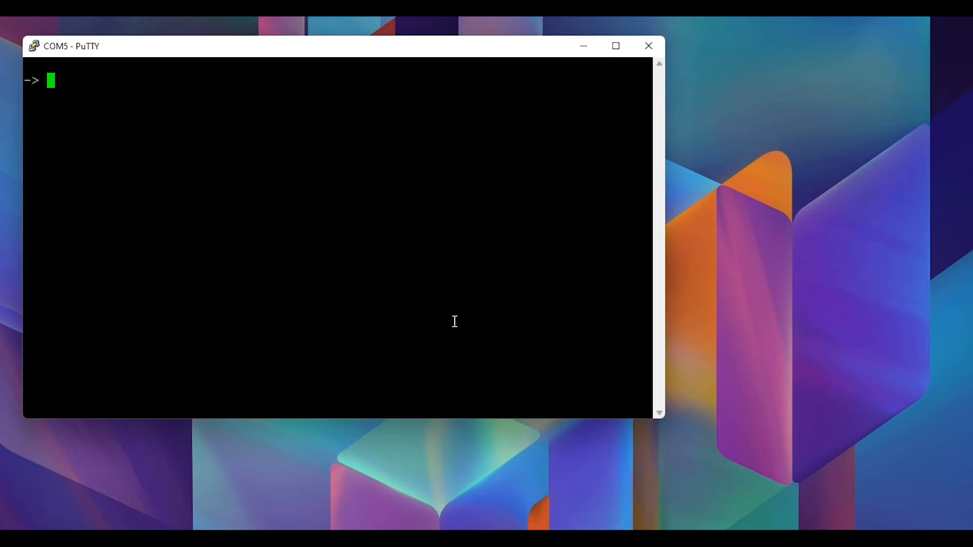
pyautogui.write('exit')
pyautogui.write('admin')
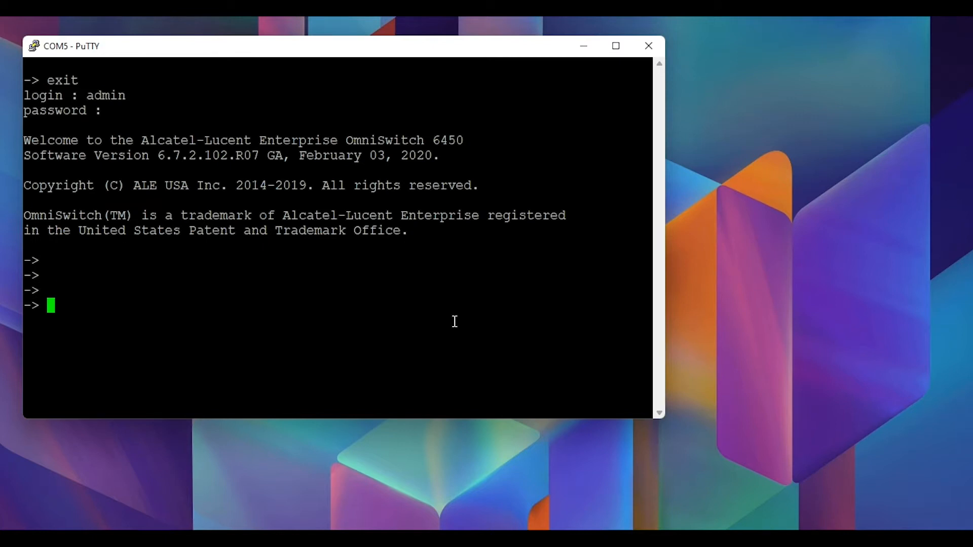
pyautogui.write('show system')
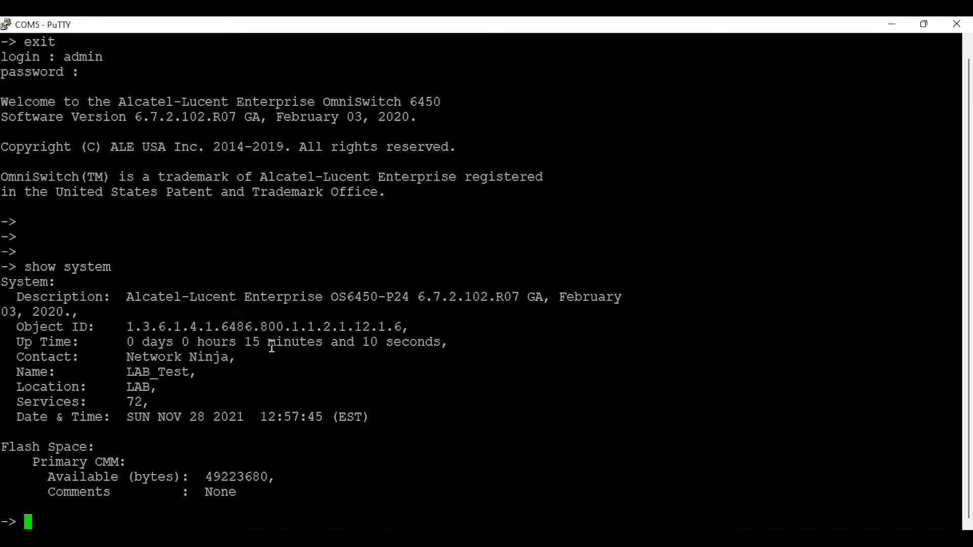
pyautogui.moveTo(249, 407)
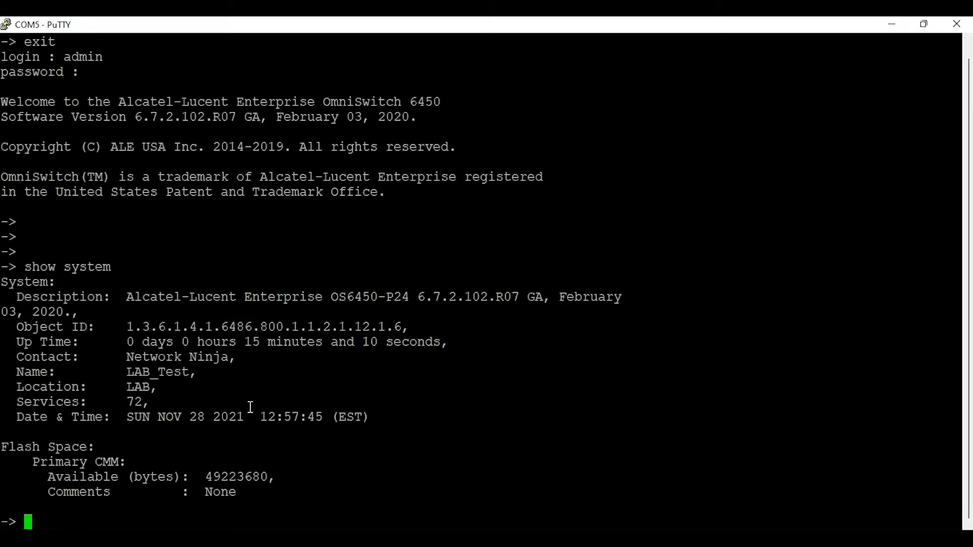
# - Run show vlan, show ip interface and show interfaces status on the OmniSwitch CLI
pyautogui.write('show vlan')
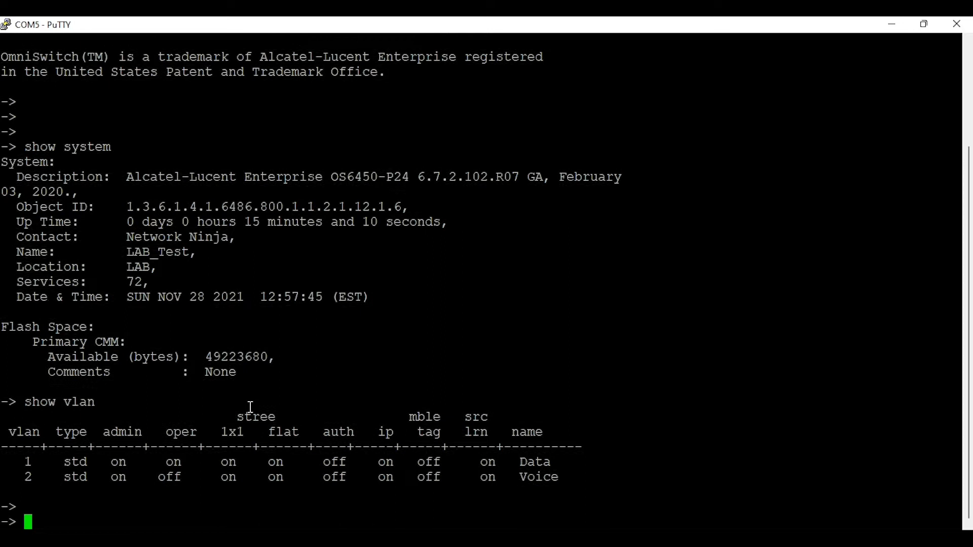
pyautogui.write('show ip interface')
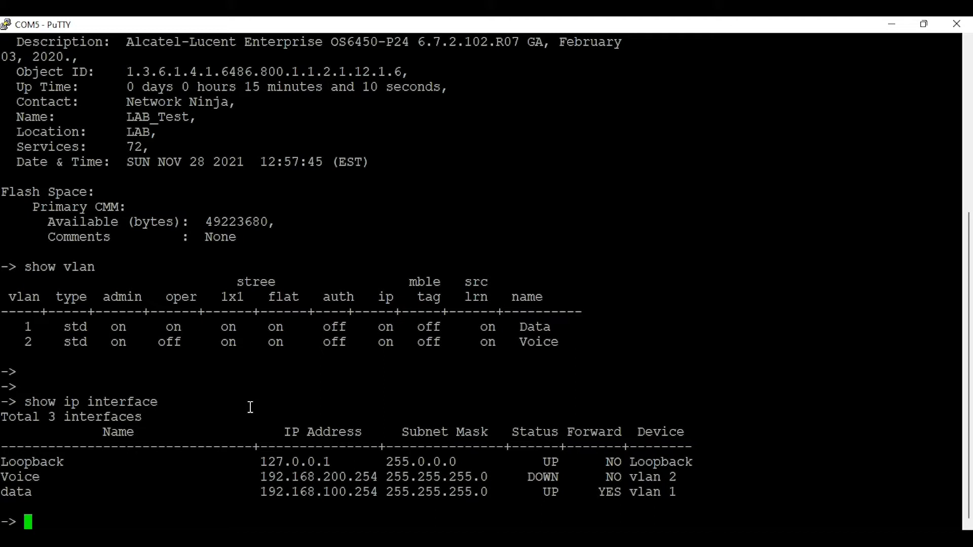
pyautogui.write('show')
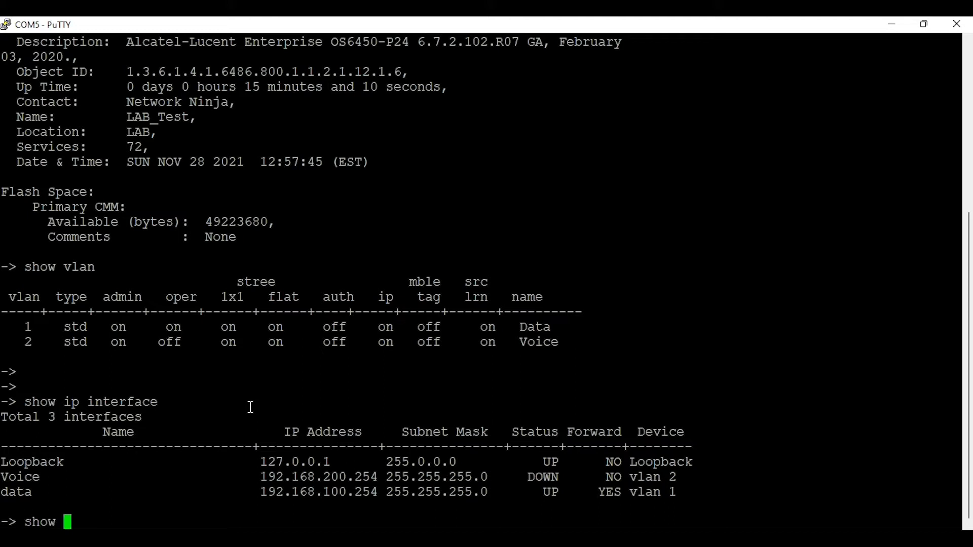
pyautogui.write('show interfaces status')
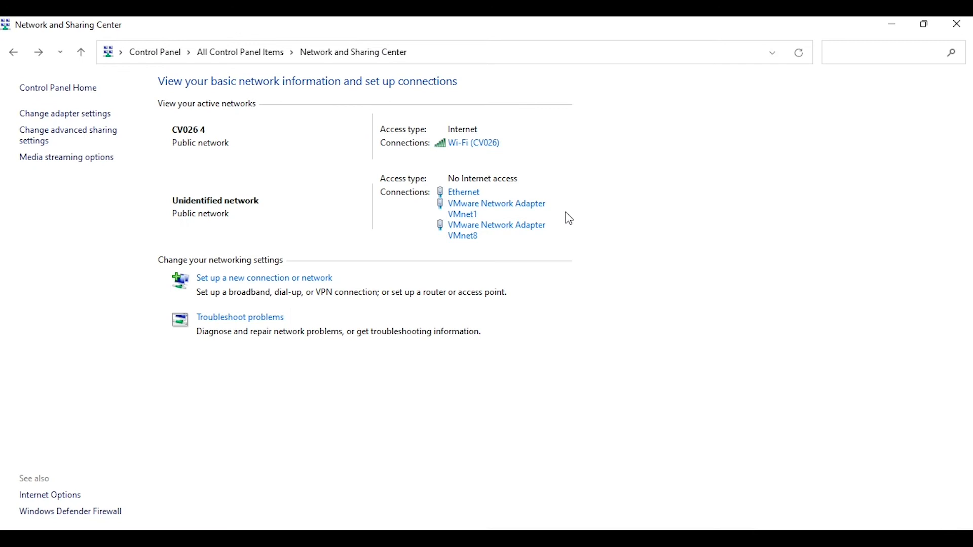
# - Give the Ethernet adapter static IPv4 192.168.100.2, mask 255.255.255.0, DNS 8.8.8.8
pyautogui.click(463, 191)
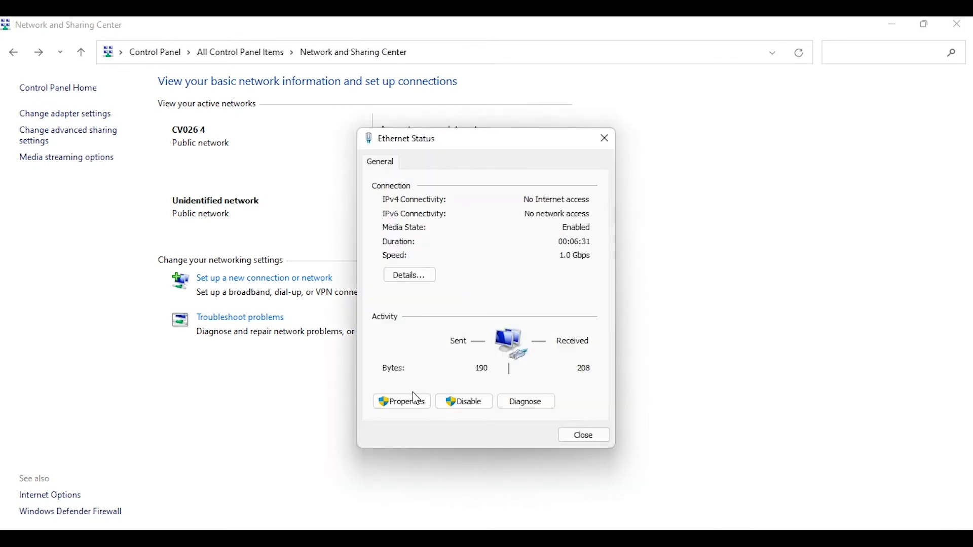
pyautogui.click(401, 401)
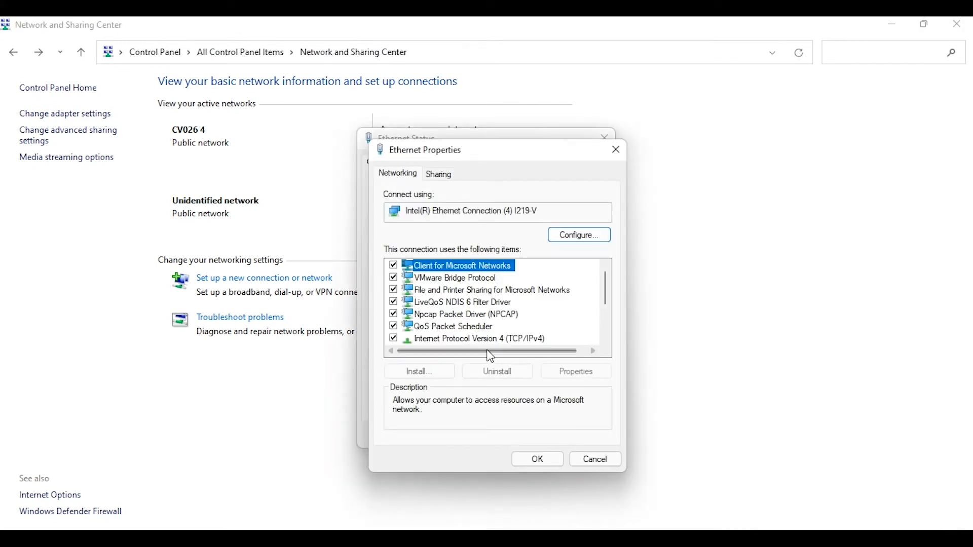
pyautogui.click(574, 371)
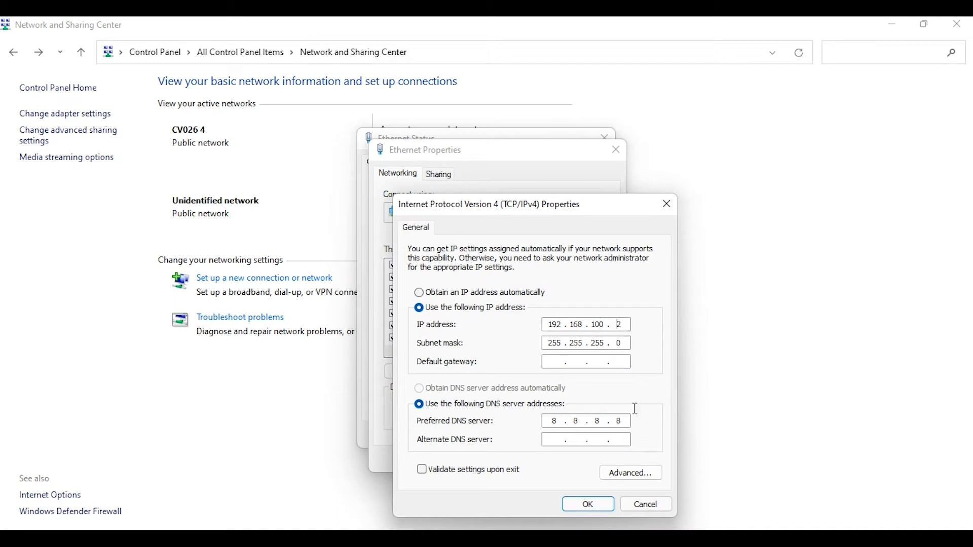
pyautogui.click(586, 504)
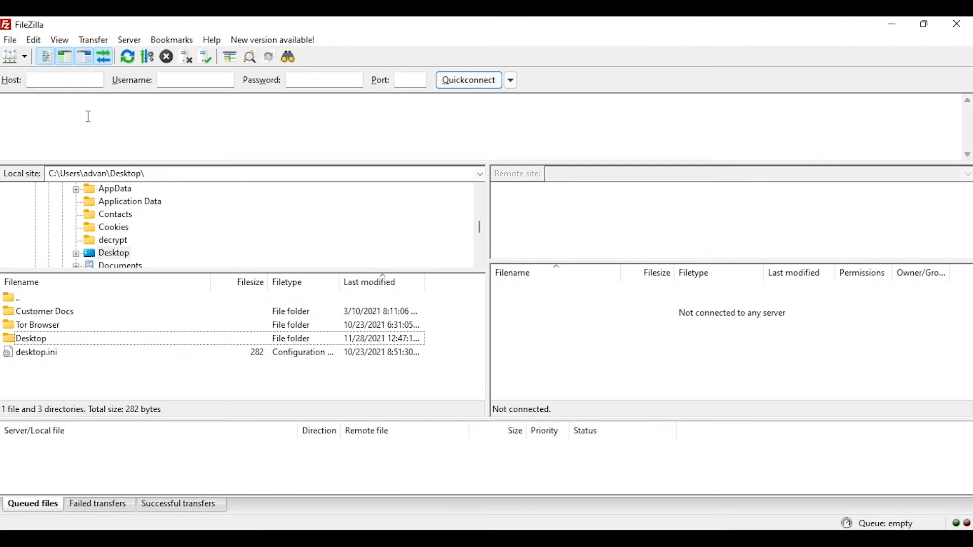
# - Quickconnect to 192.168.100.254 as admin and accept the unencrypted FTP warning
pyautogui.write('192.168.100.254')
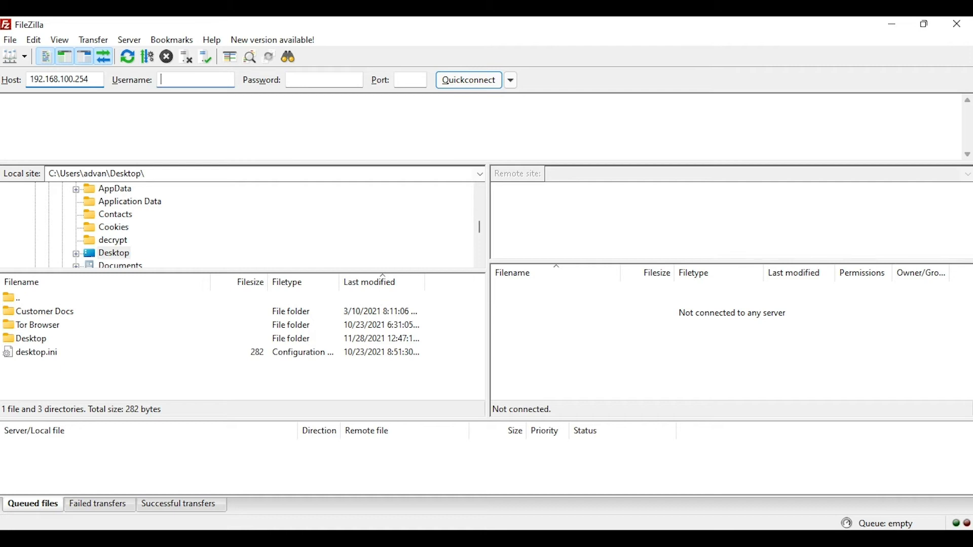
pyautogui.write('admin')
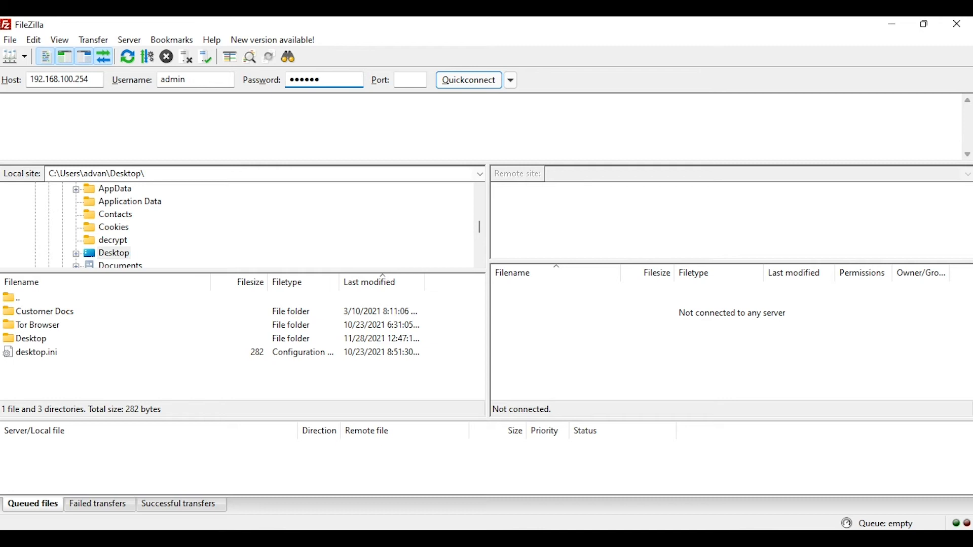
pyautogui.click(468, 80)
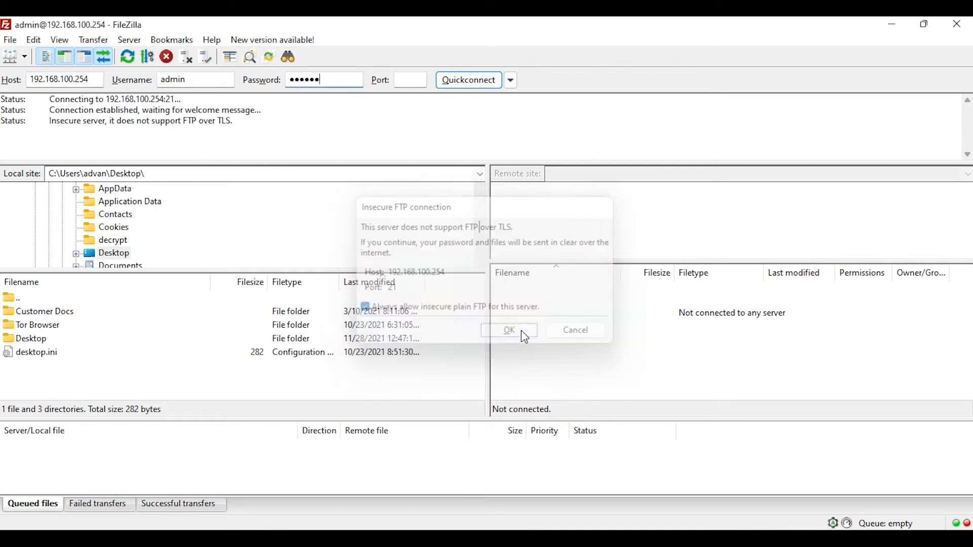
pyautogui.click(509, 329)
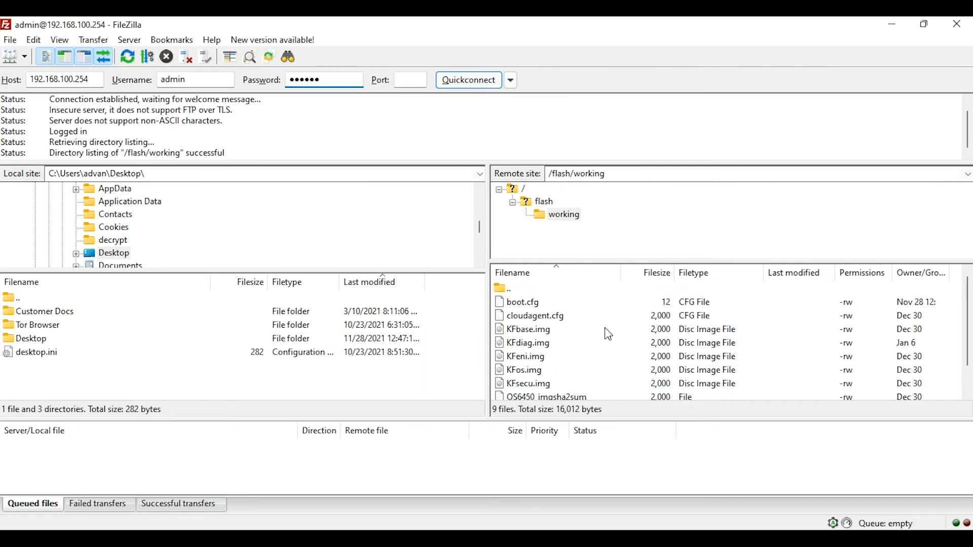
# - Create a local folder named 'Switch Backup' on the Desktop from the local pane
pyautogui.rightClick(49, 372)
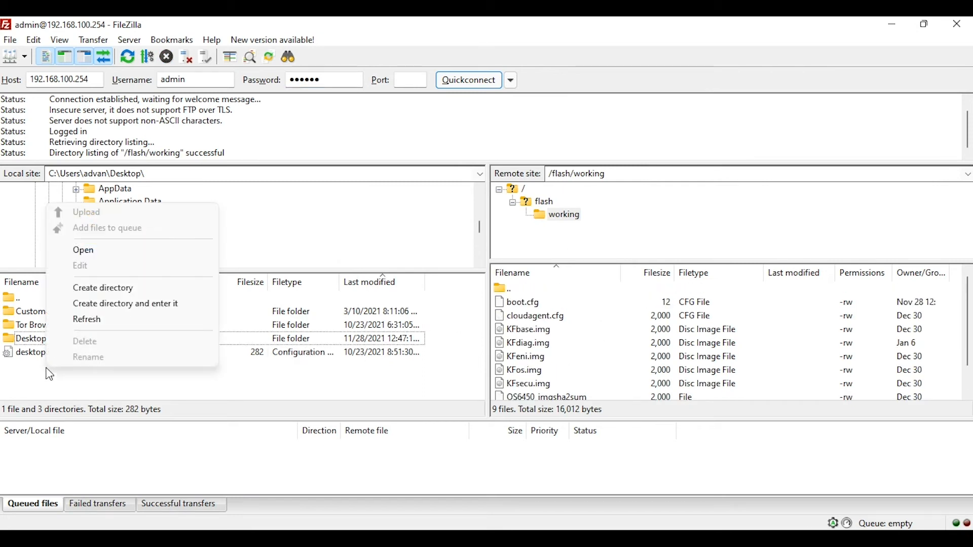
pyautogui.click(102, 287)
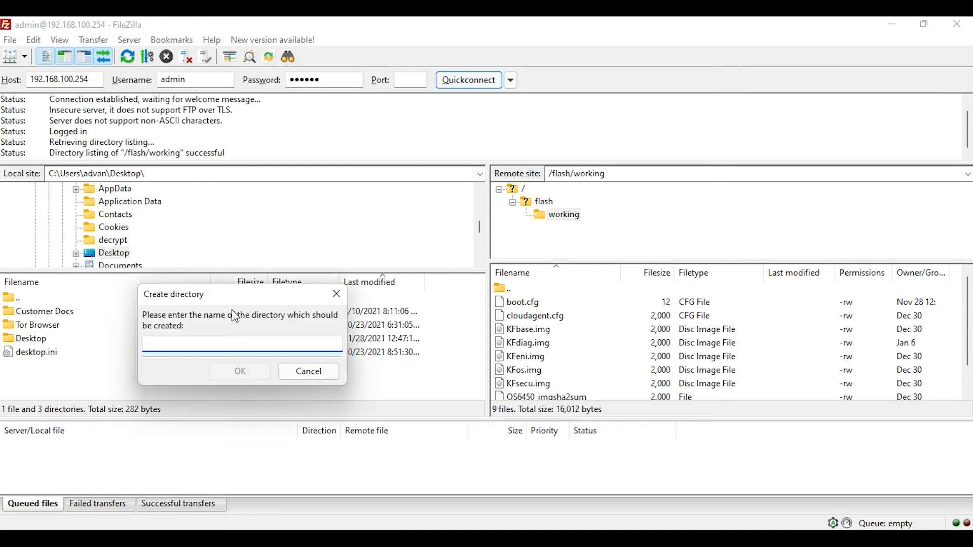
pyautogui.write('Switch Ba')
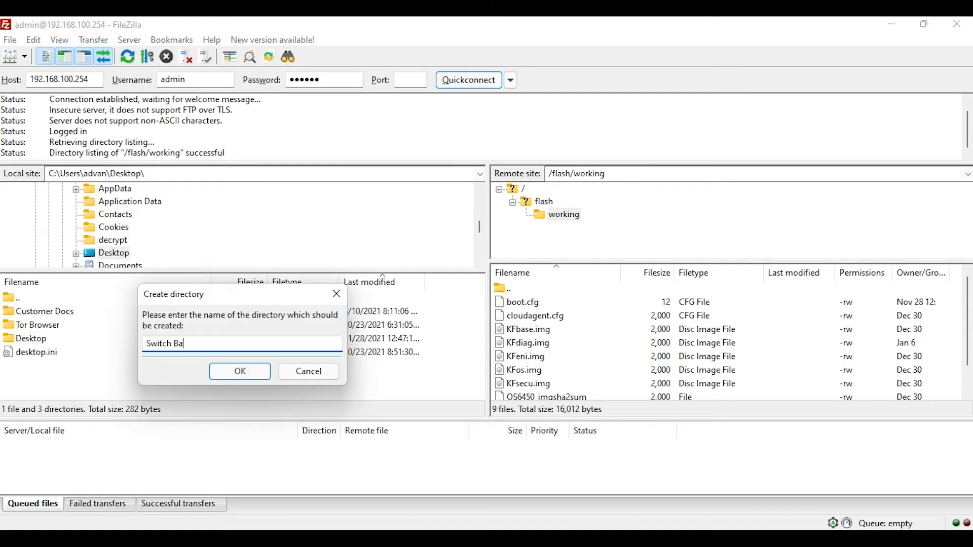
pyautogui.write('ckup')
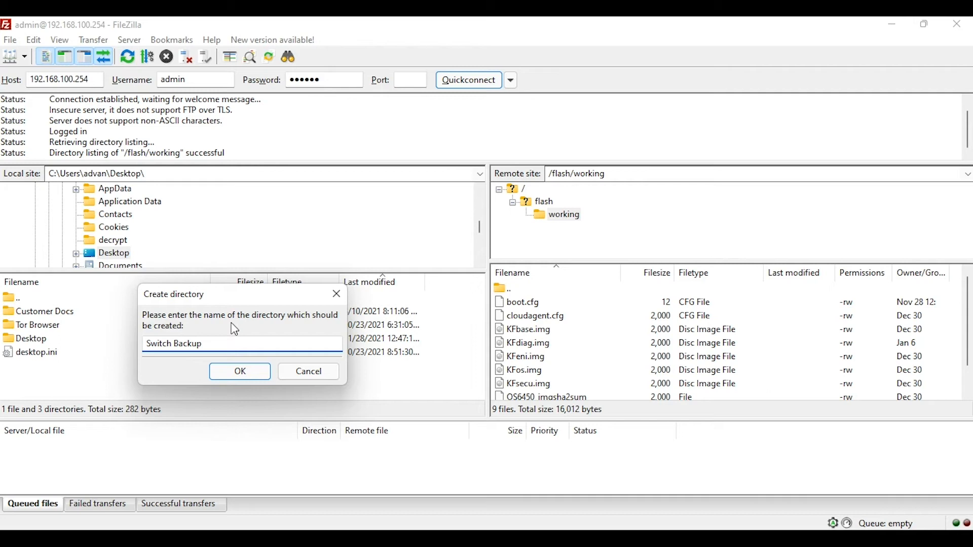
pyautogui.click(240, 371)
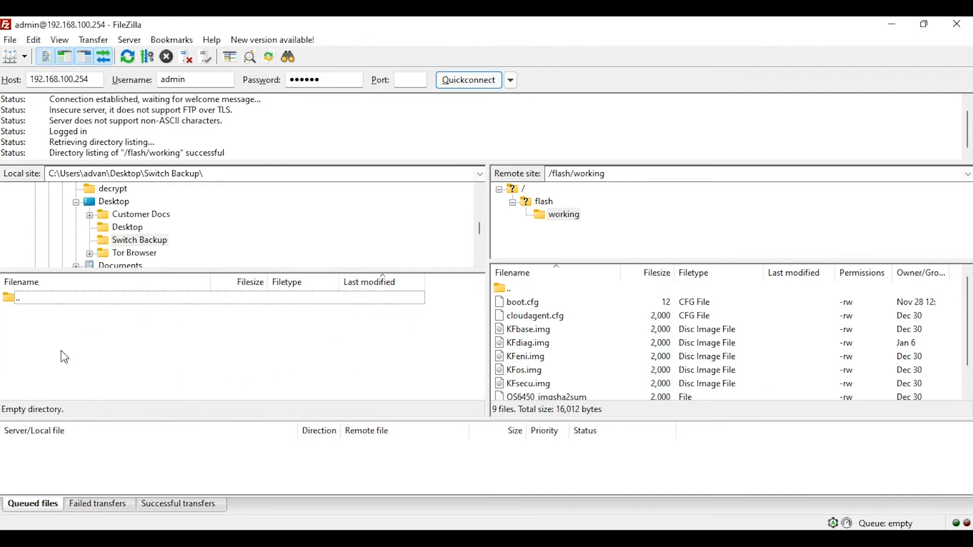
# - Download boot.cfg from /flash/working into the local Switch Backup folder
pyautogui.click(522, 302)
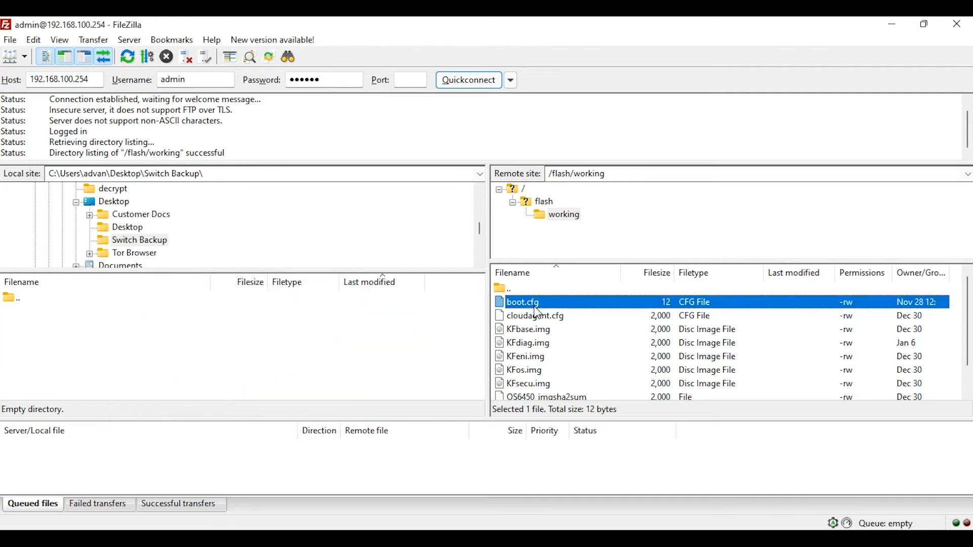
pyautogui.moveTo(959, 331)
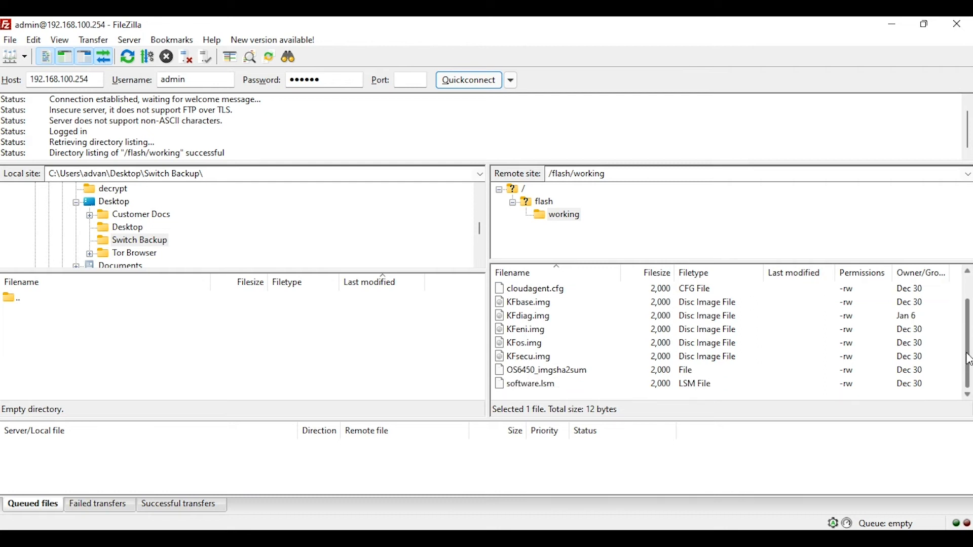
pyautogui.click(522, 302)
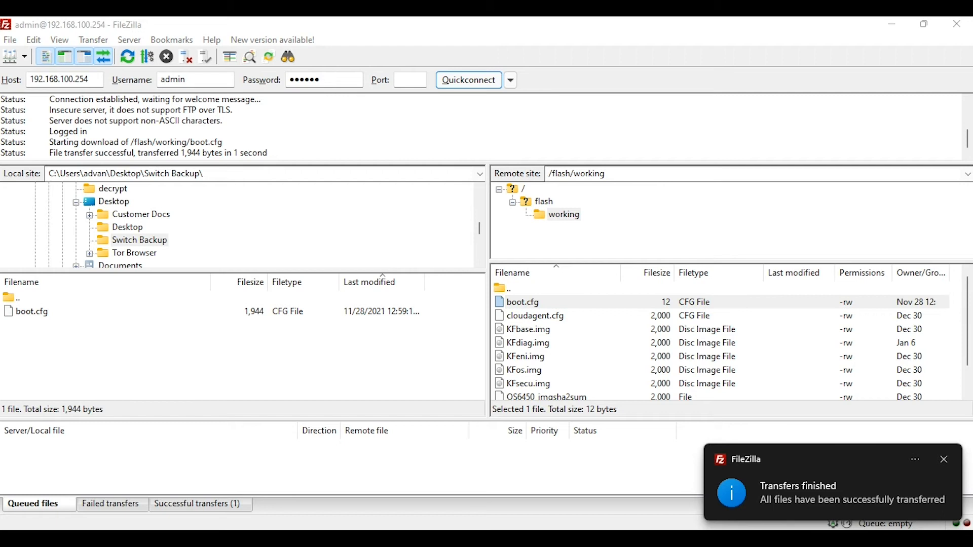
pyautogui.click(522, 302)
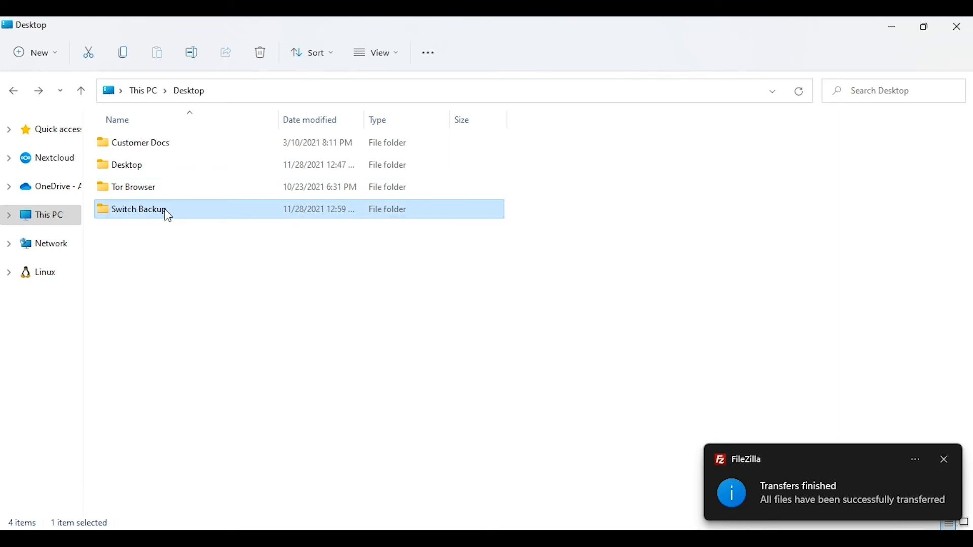
# - Open boot.cfg from Desktop\Switch Backup, choosing Notepad as the app
pyautogui.doubleClick(137, 210)
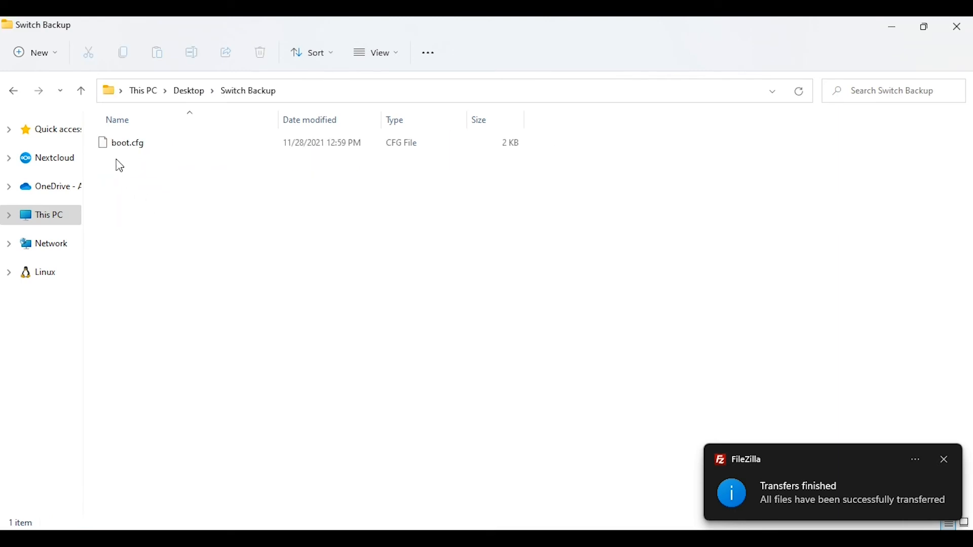
pyautogui.rightClick(127, 142)
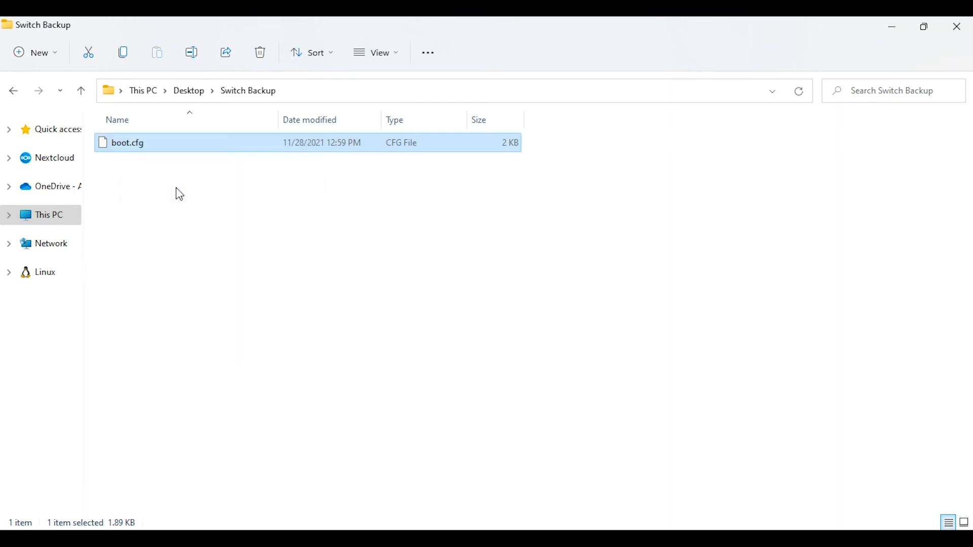
pyautogui.doubleClick(127, 143)
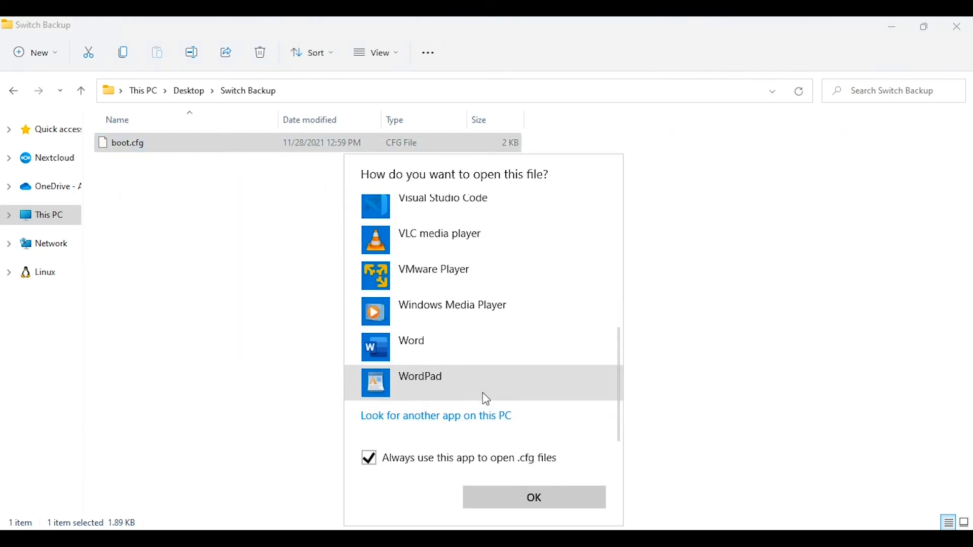
pyautogui.scroll(3)
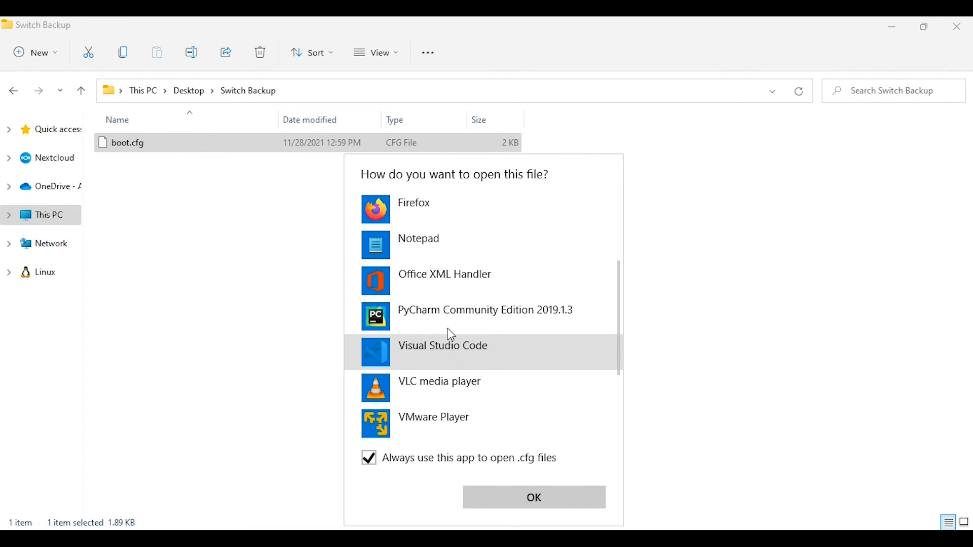
pyautogui.click(418, 238)
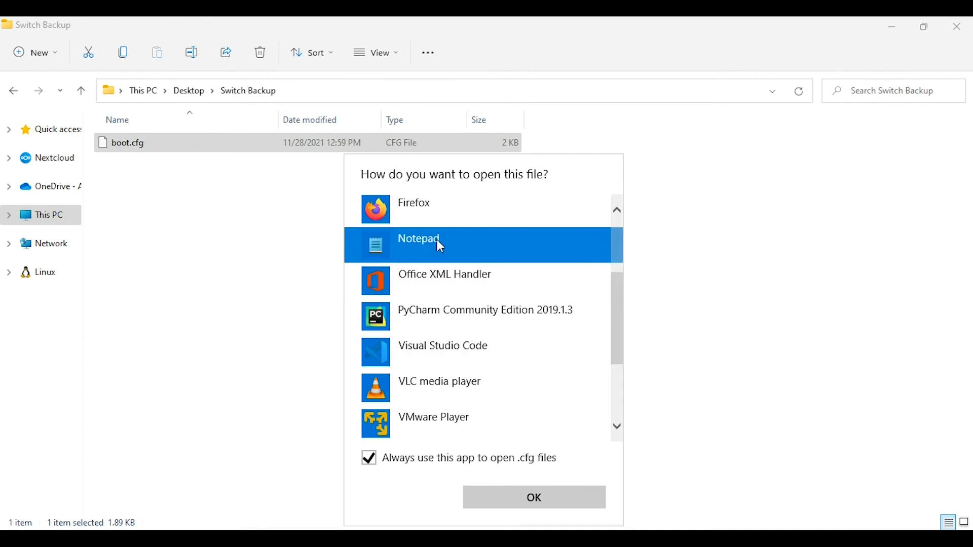
pyautogui.click(532, 497)
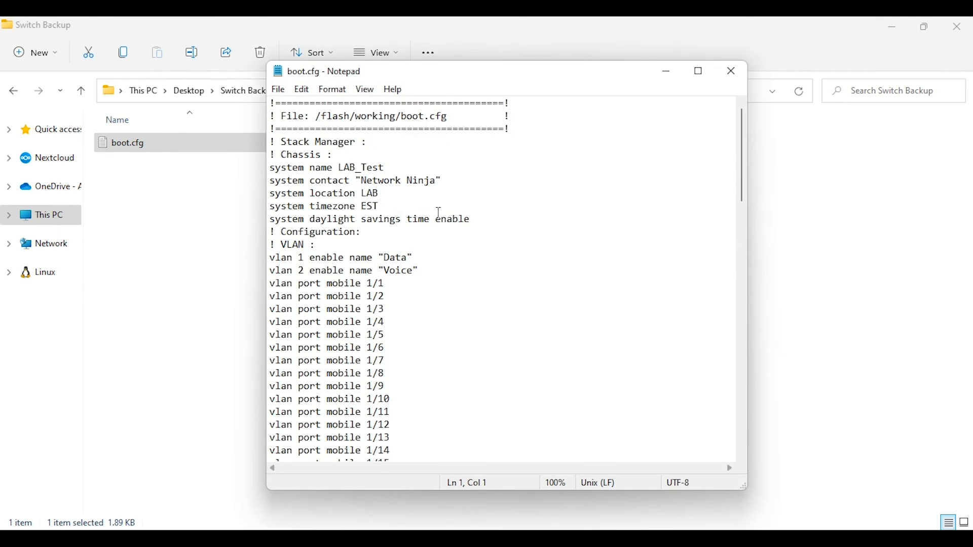
# - Maximize Notepad, highlight the system and two ip interface lines, and scroll to the end
pyautogui.click(697, 70)
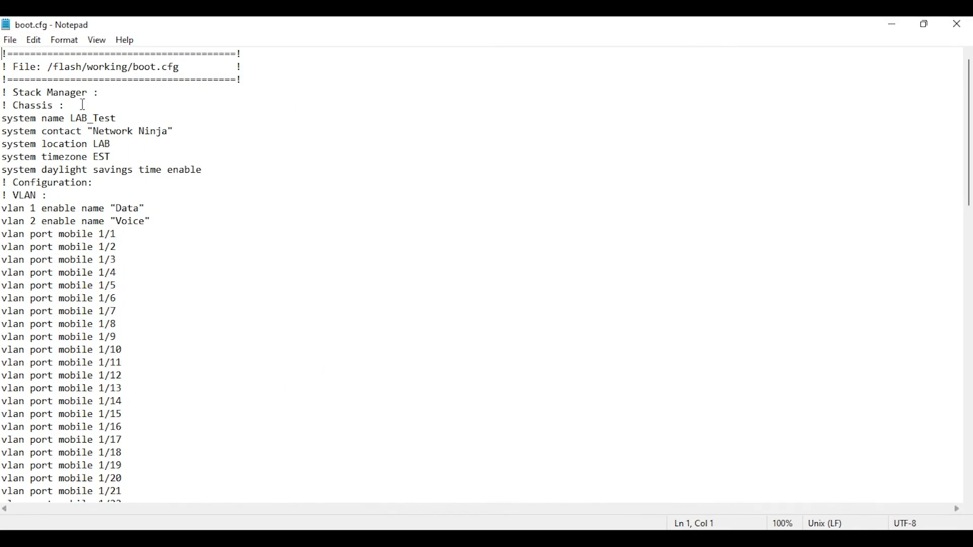
pyautogui.tripleClick(72, 207)
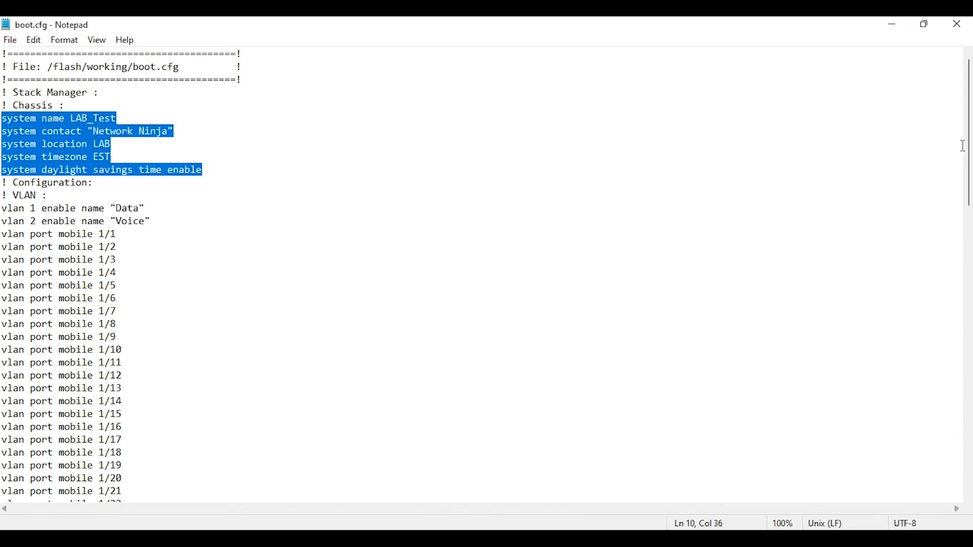
pyautogui.scroll(-3)
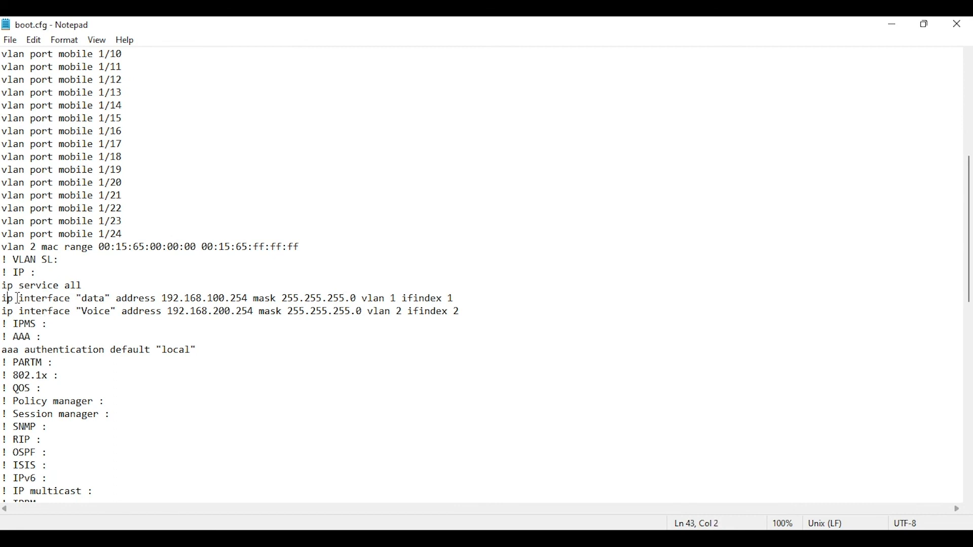
pyautogui.moveTo(2, 298); pyautogui.dragTo(459, 311)
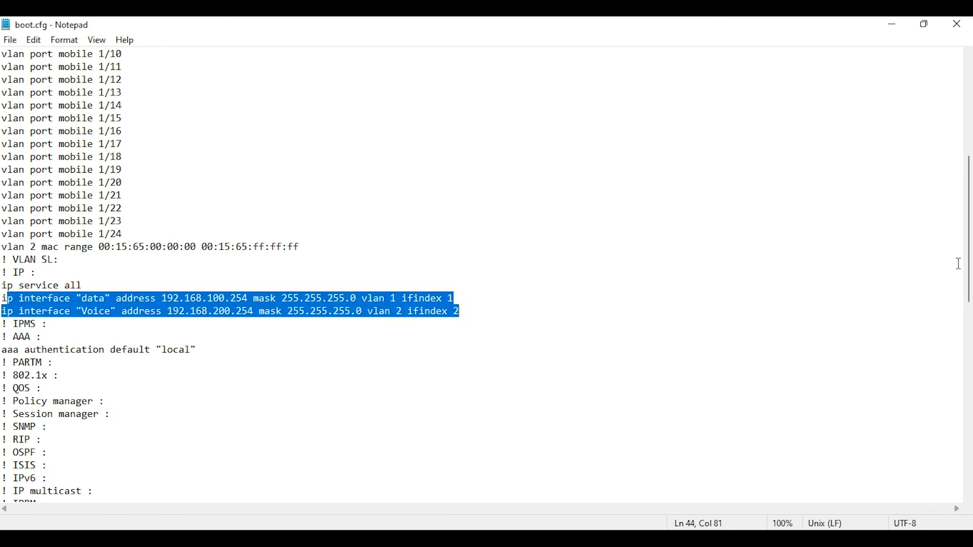
pyautogui.scroll(-3)
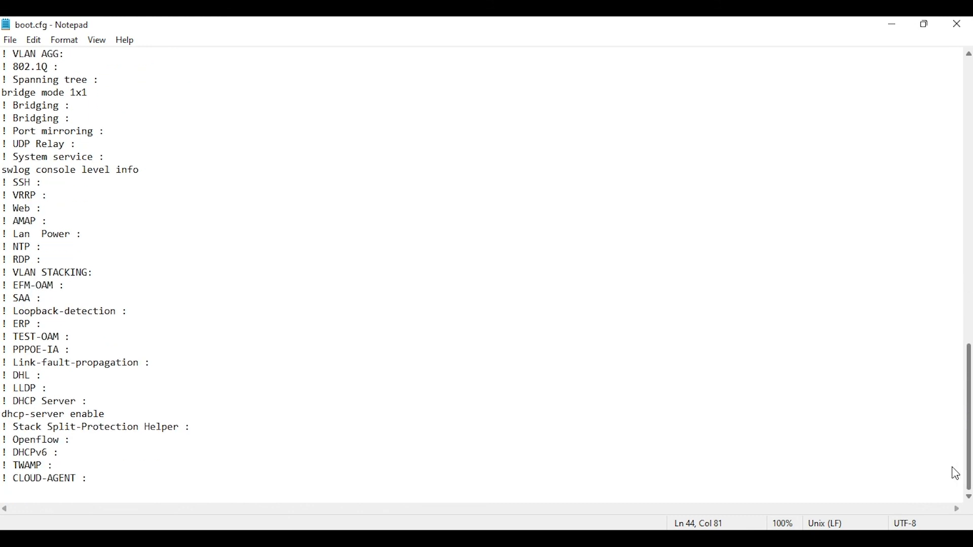